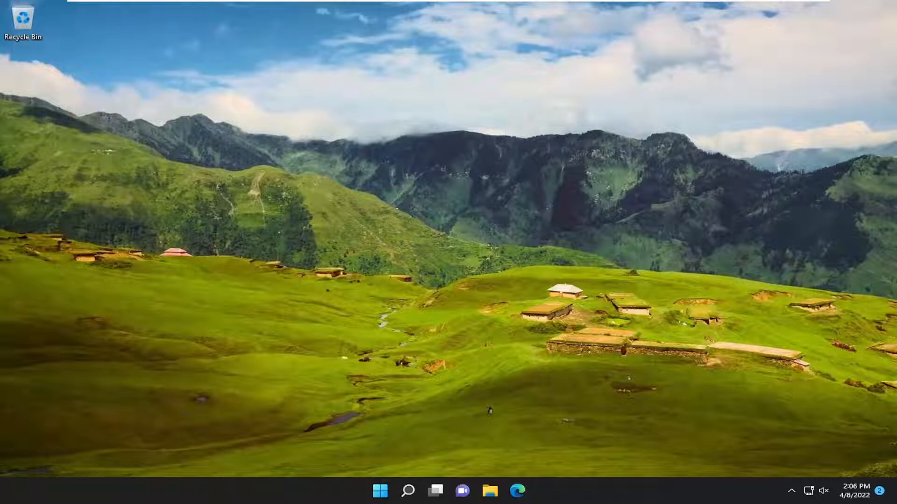
Search Windows for %appdata% and open the AppData Roaming folder
left_click(407, 491)
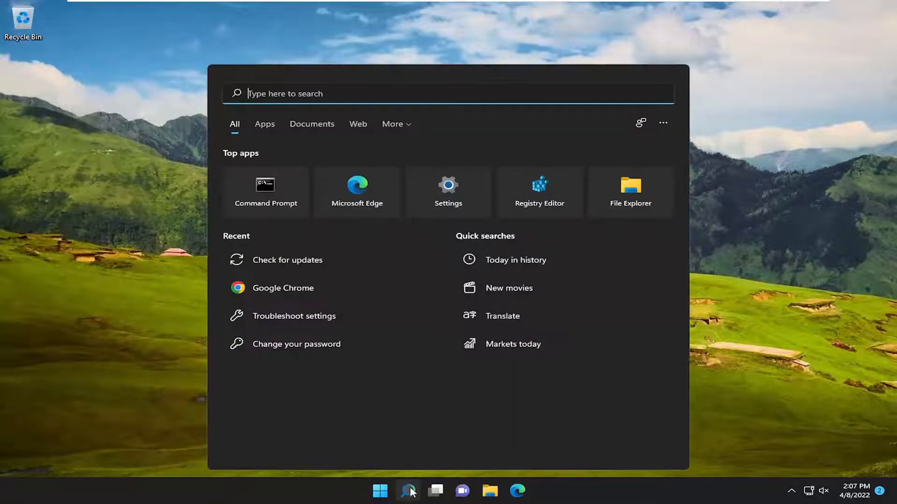
type("%appdata%")
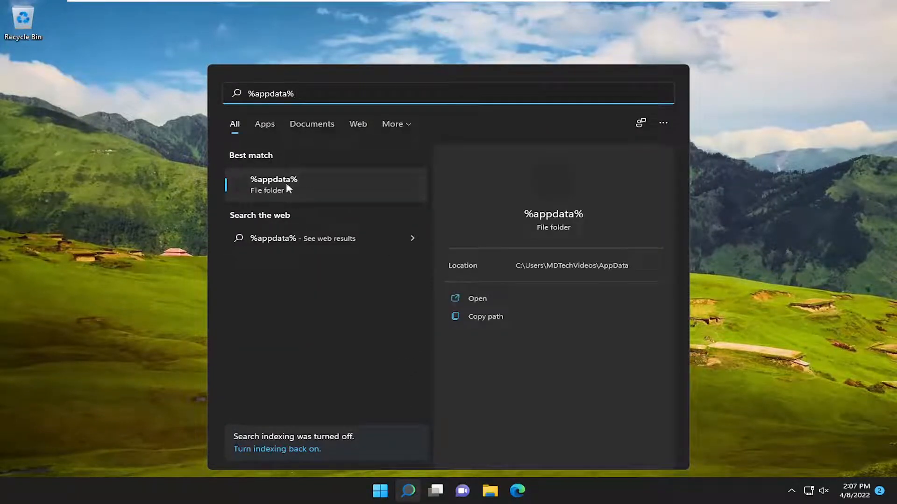
left_click(273, 184)
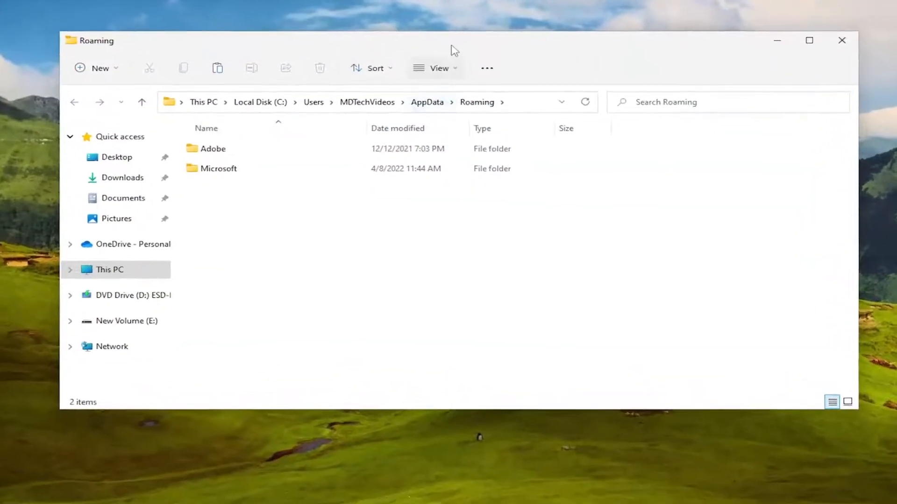
Go into Microsoft\Windows\Libraries and select the Camera Roll library
left_click(226, 169)
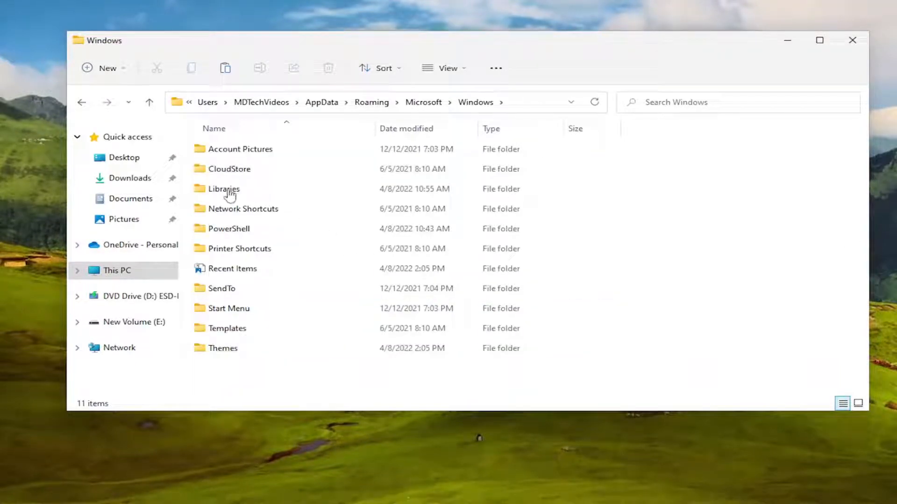
double_click(224, 189)
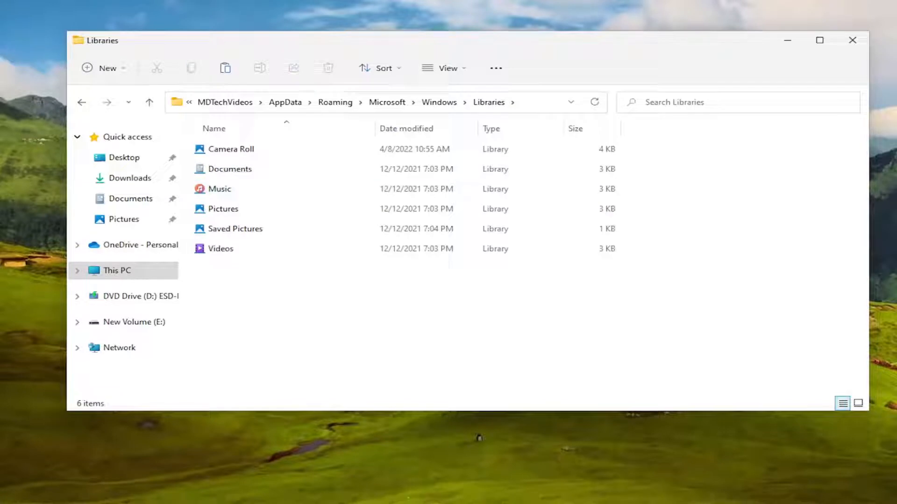
left_click(231, 148)
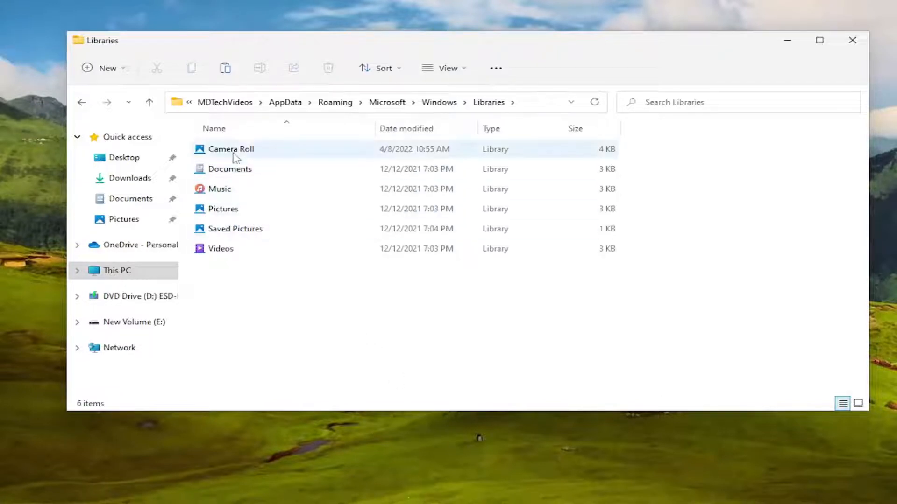
Delete Camera Roll and confirm the permanent deletion
right_click(231, 149)
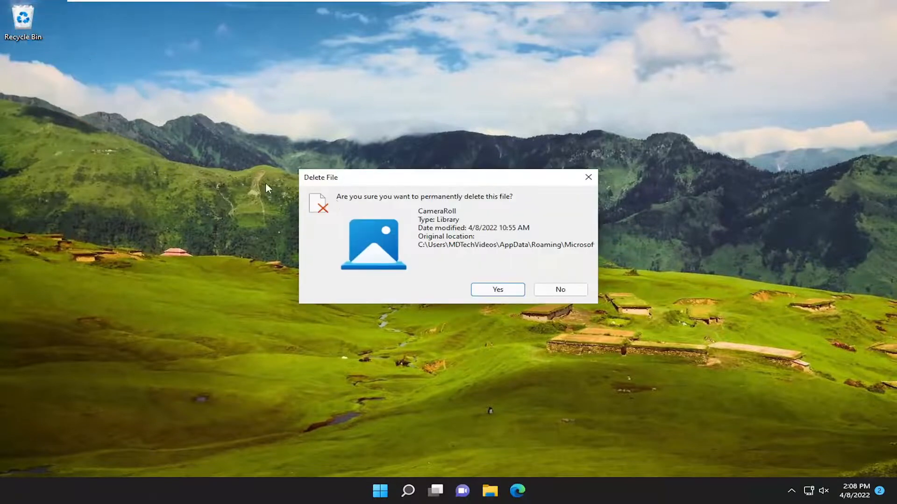
left_click(496, 289)
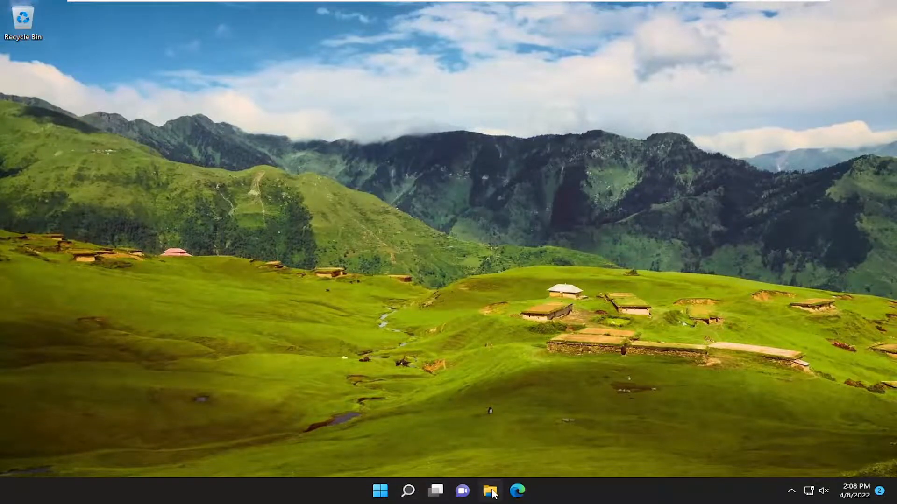
left_click(489, 491)
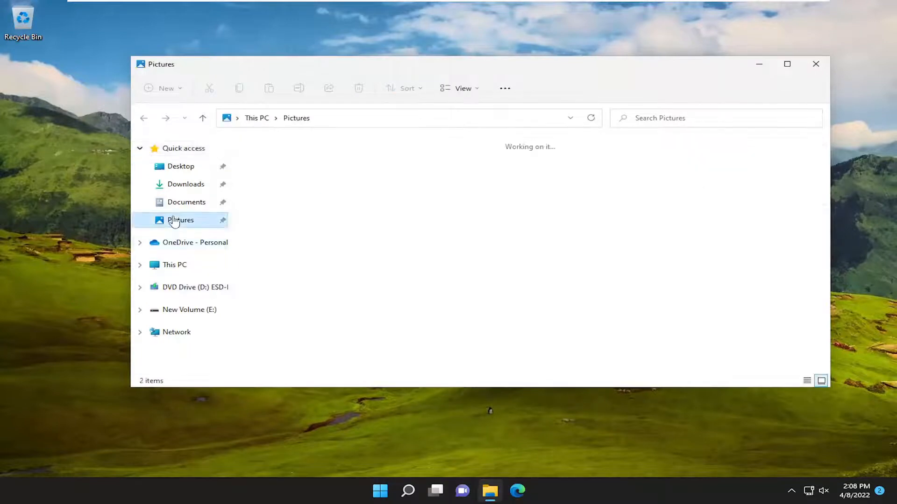
left_click(180, 220)
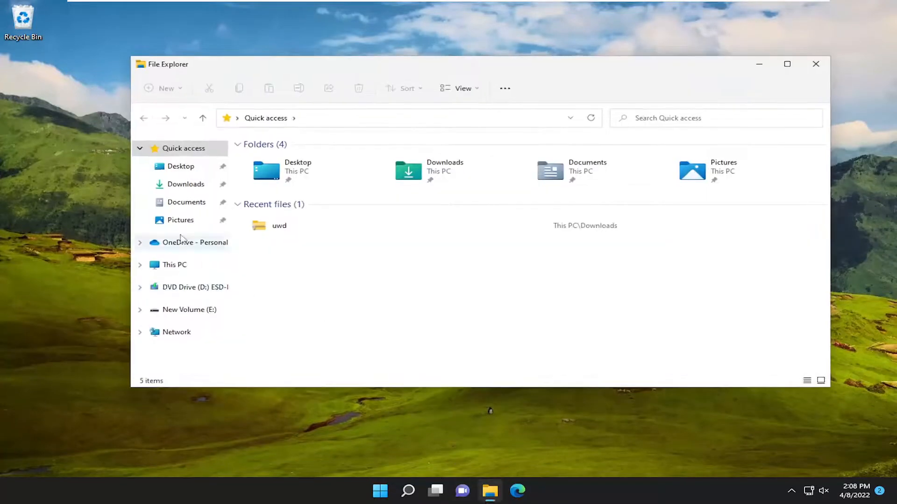
left_click(181, 220)
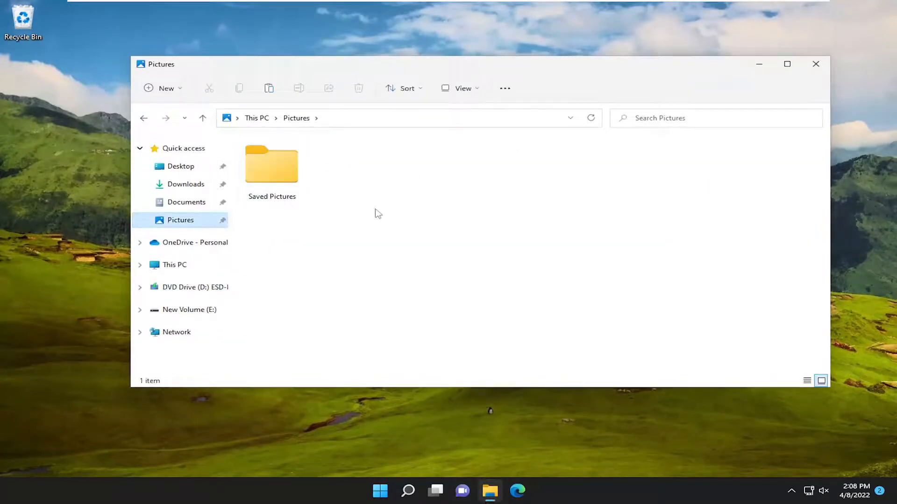
mouse_move(371, 257)
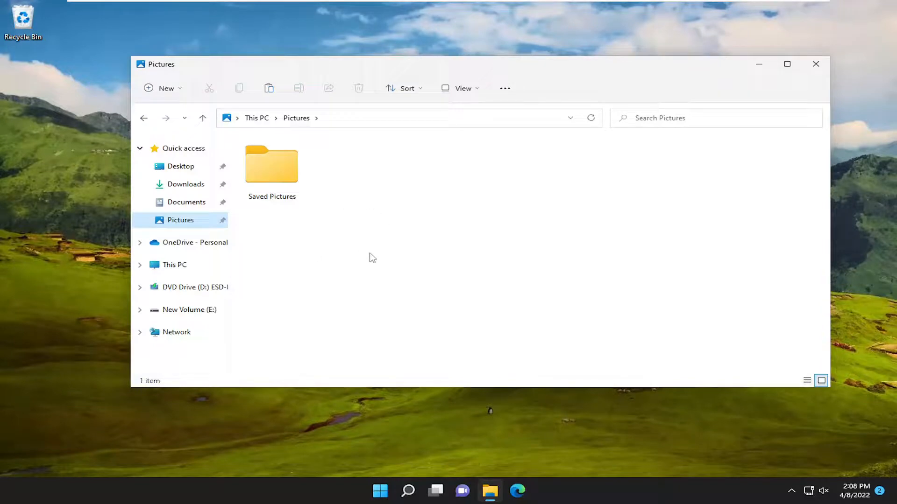
mouse_move(833, 73)
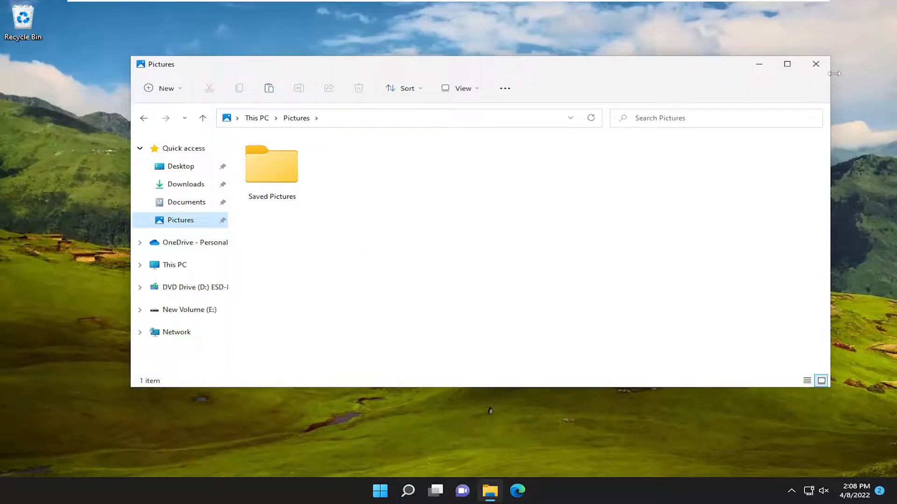
left_click(815, 63)
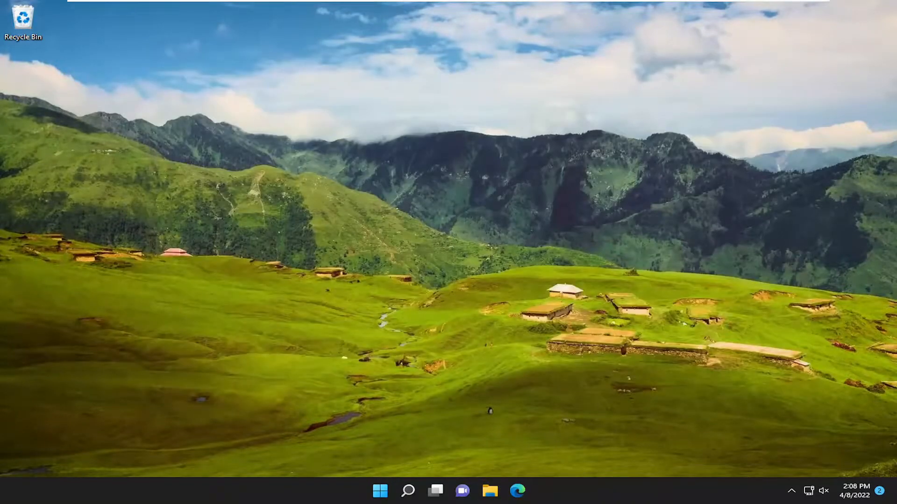